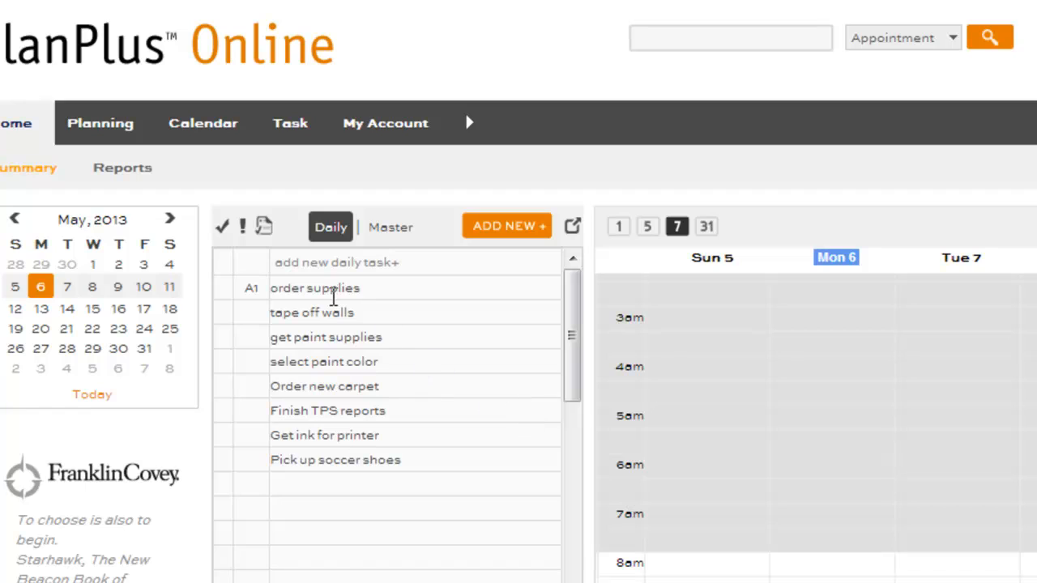
mouse_move(684, 477)
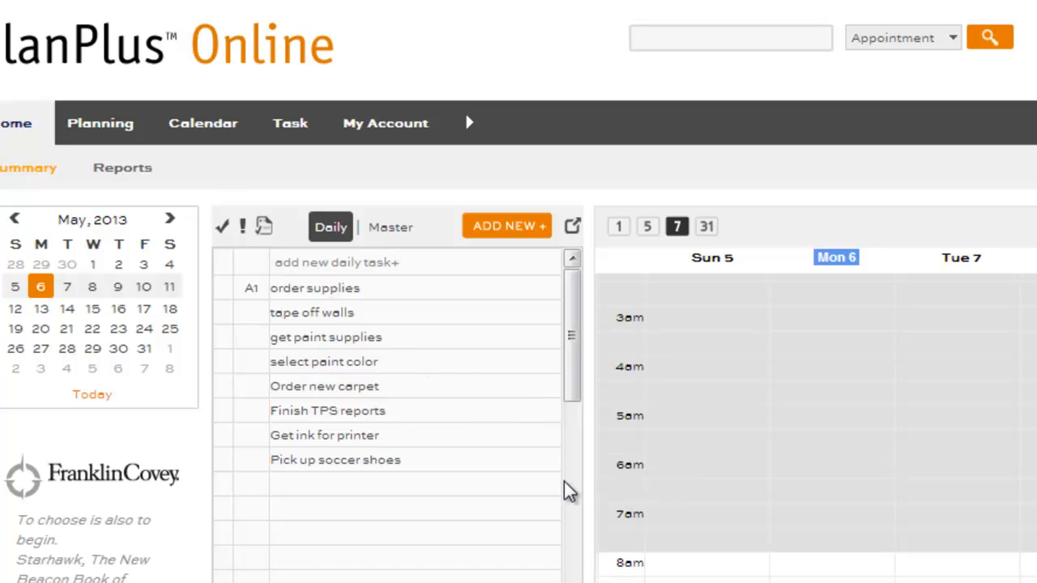
mouse_move(360, 313)
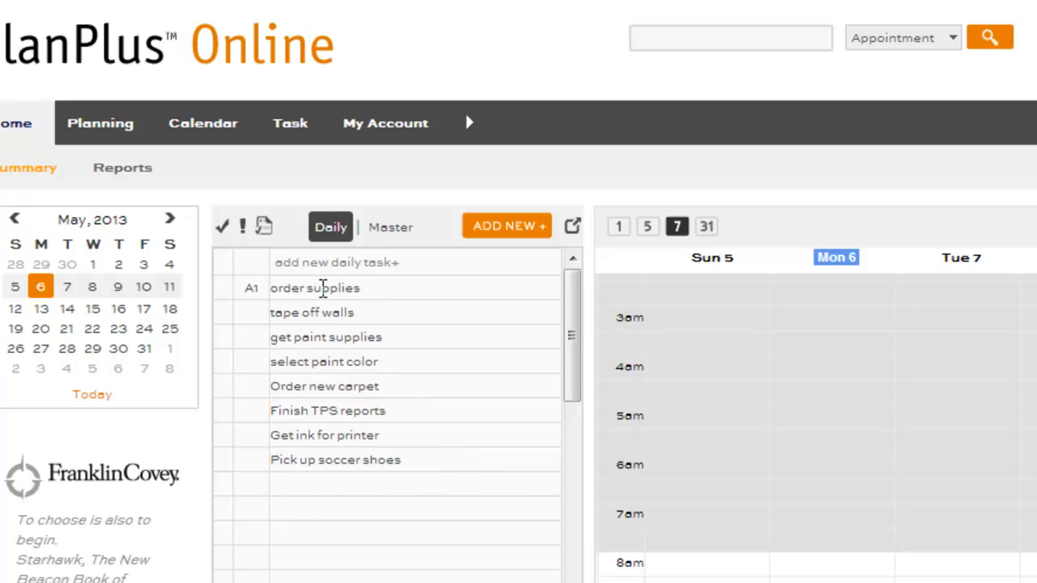
Step: Start inline editing of the 'order supplies' task (priority A1) in the daily list
click(314, 288)
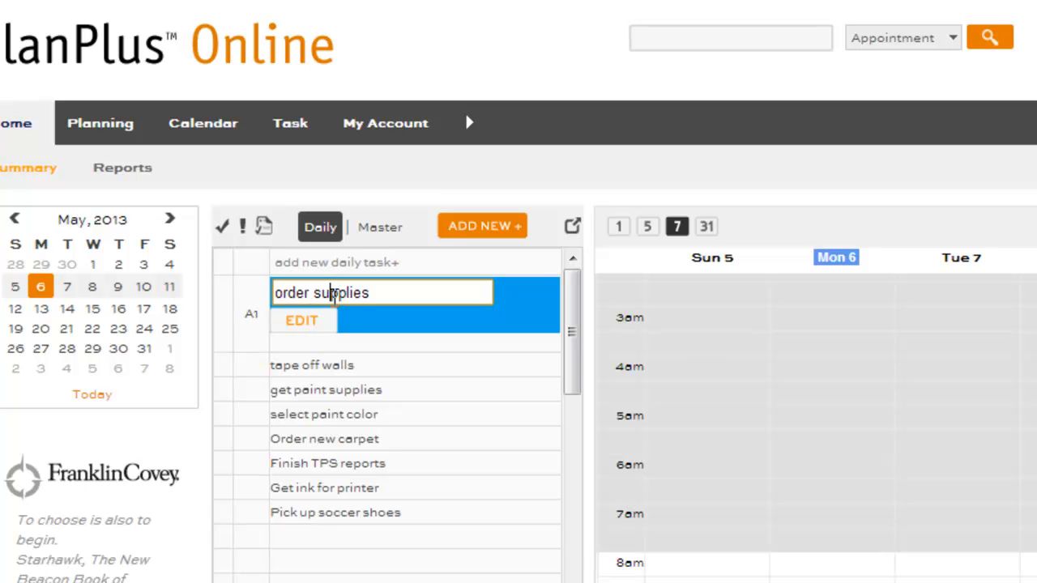
Step: Show the detail form for 'order supplies' with its Type choices expanded
click(301, 321)
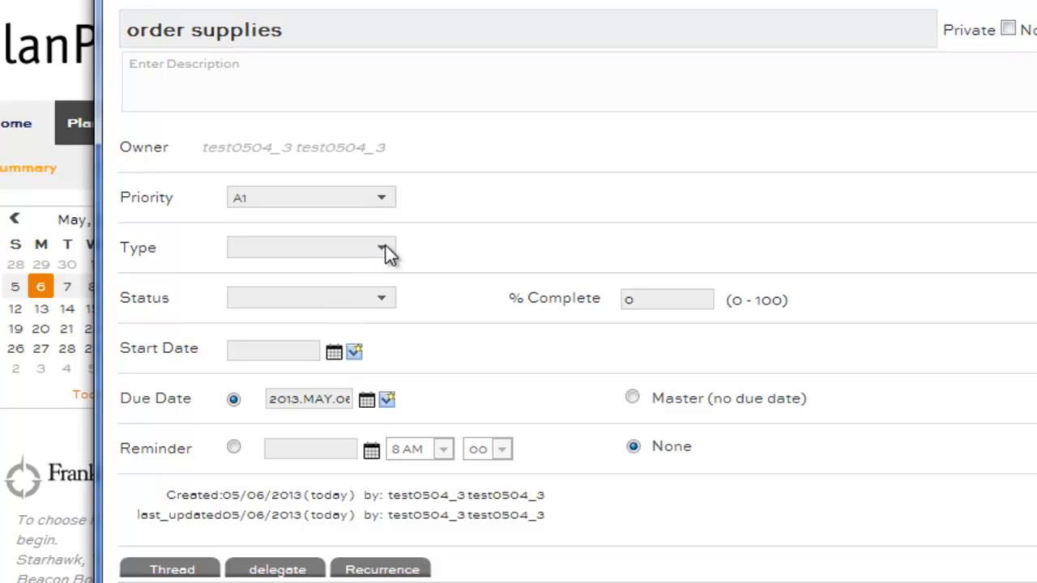
click(381, 248)
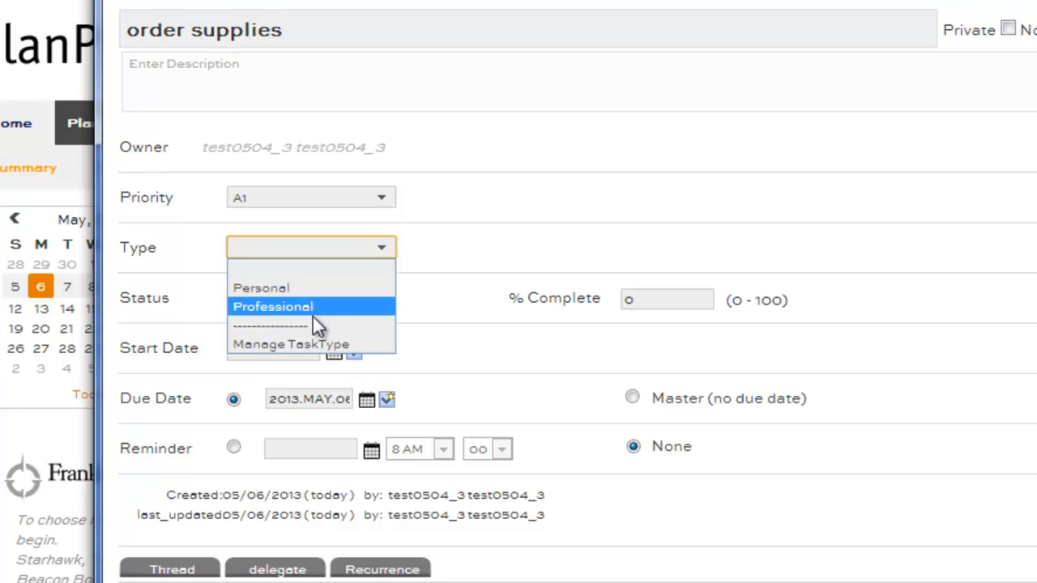
mouse_move(316, 343)
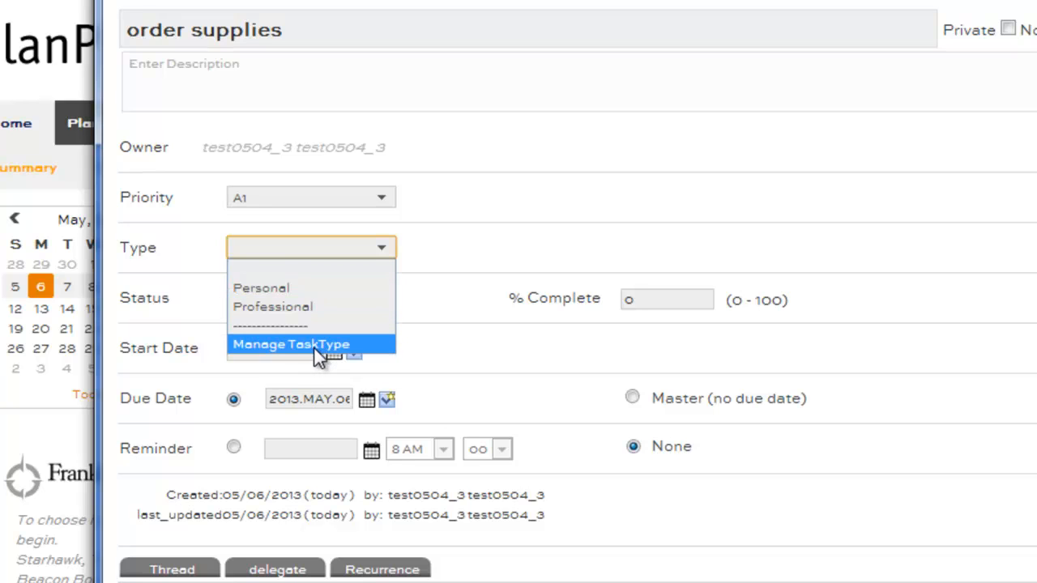
mouse_move(337, 350)
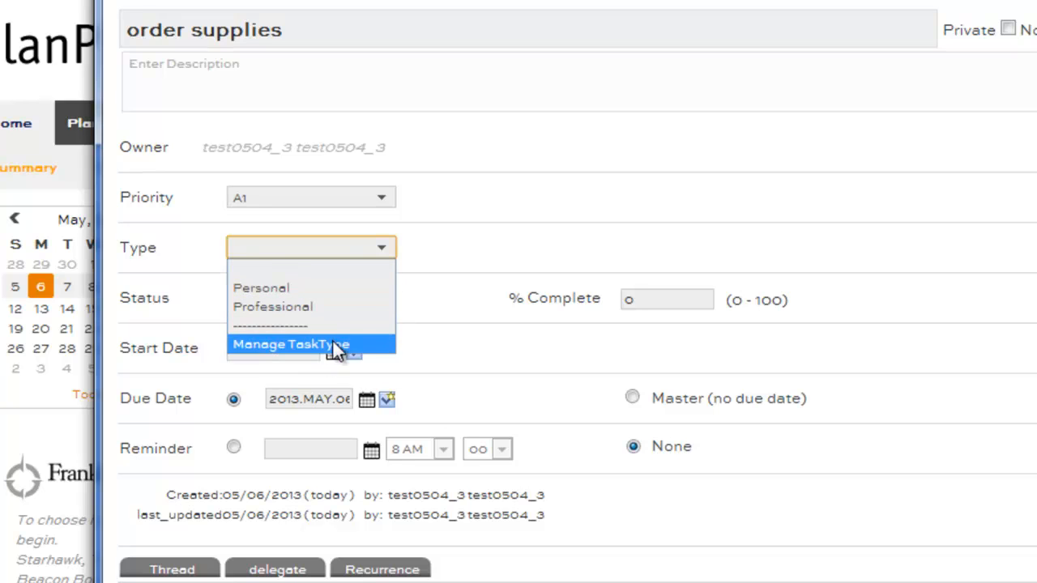
Step: In Manage TaskType, add and save 'Finish Basement' as key and display name
click(290, 343)
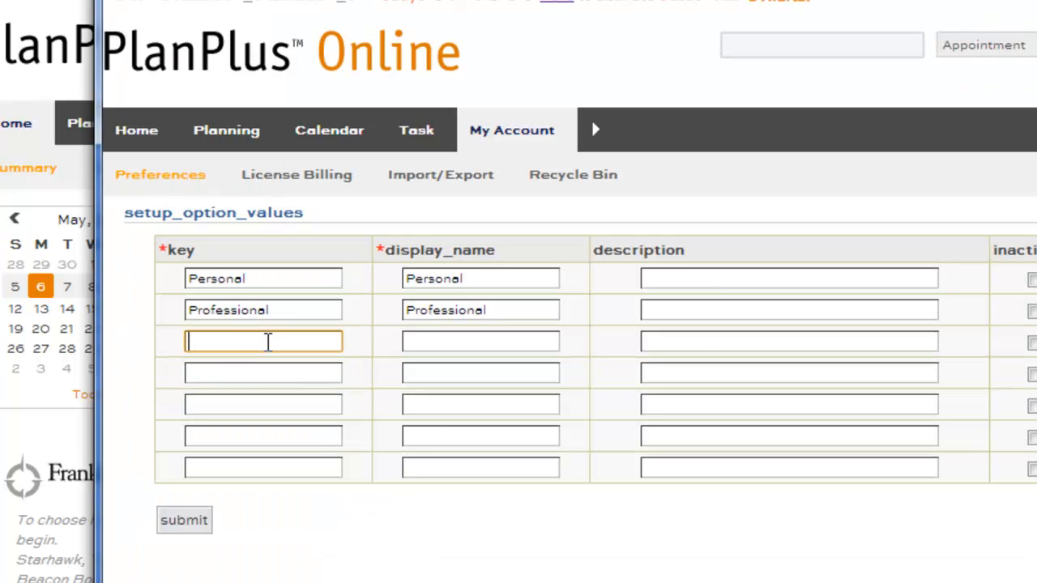
text(Finish Basement)
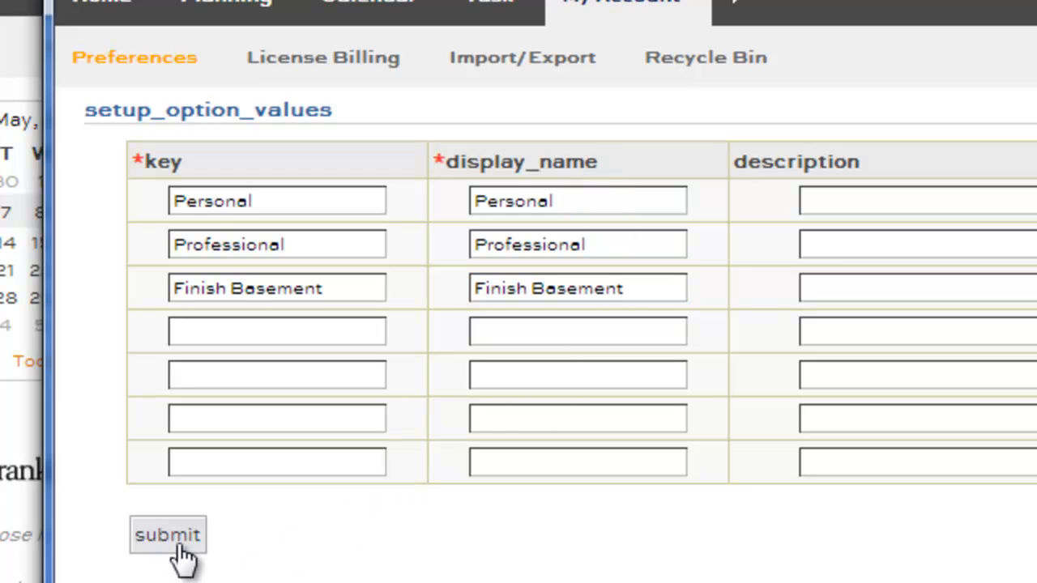
click(168, 534)
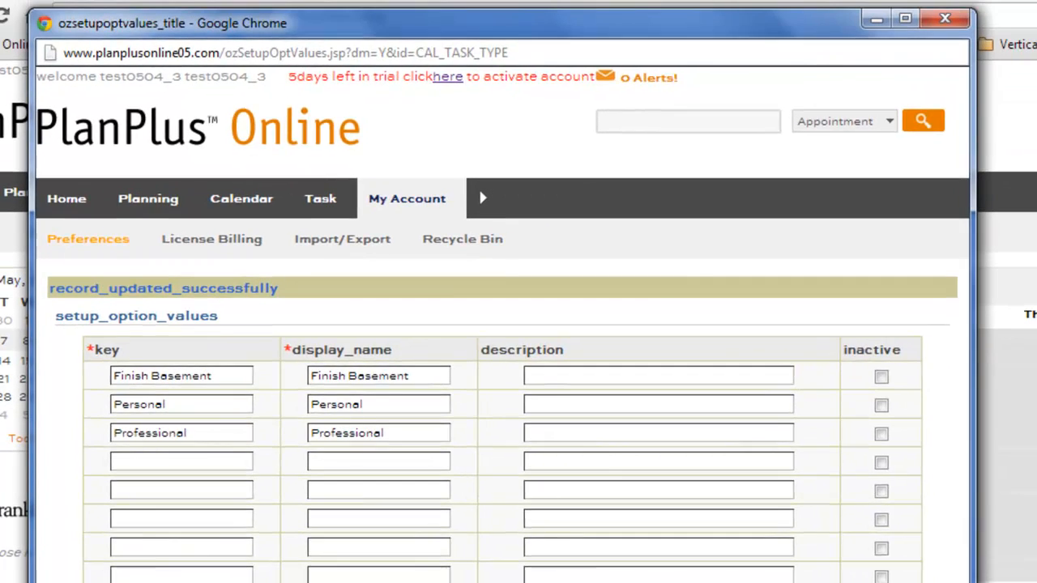
mouse_move(945, 18)
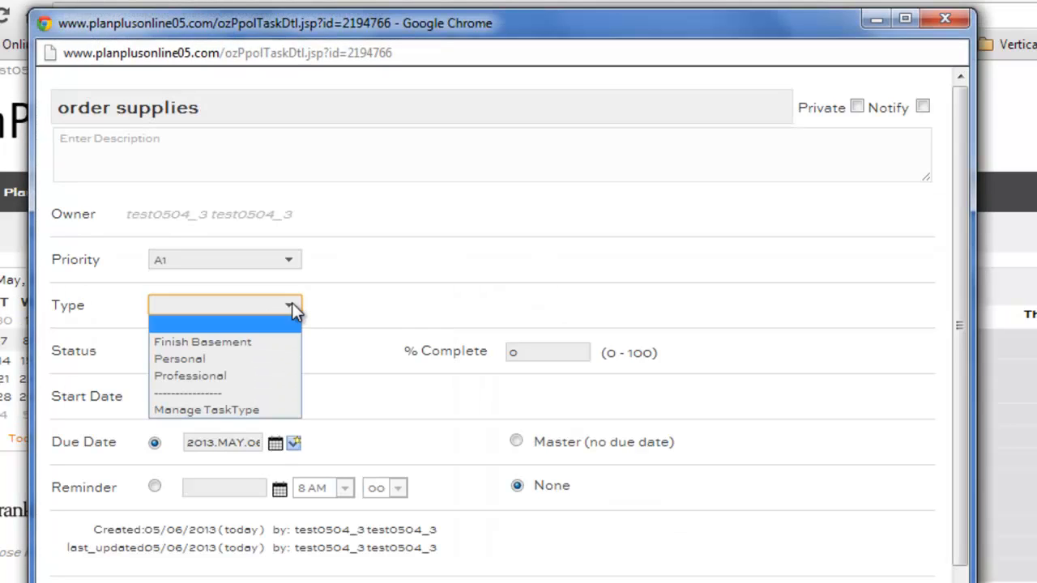
Step: Set Type to Finish Basement on 'order supplies', then on 'select paint color'
click(203, 341)
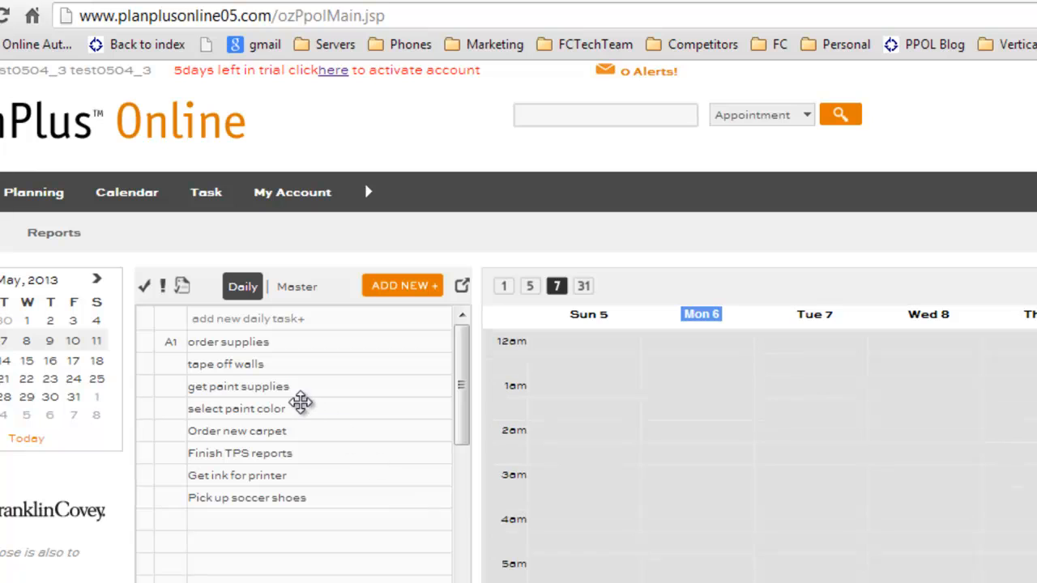
click(225, 363)
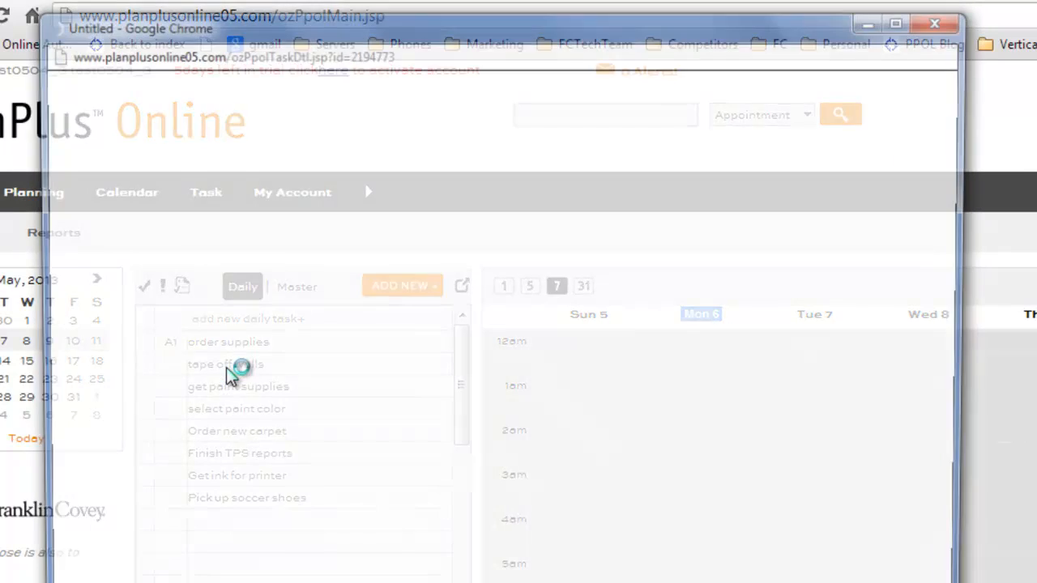
click(237, 409)
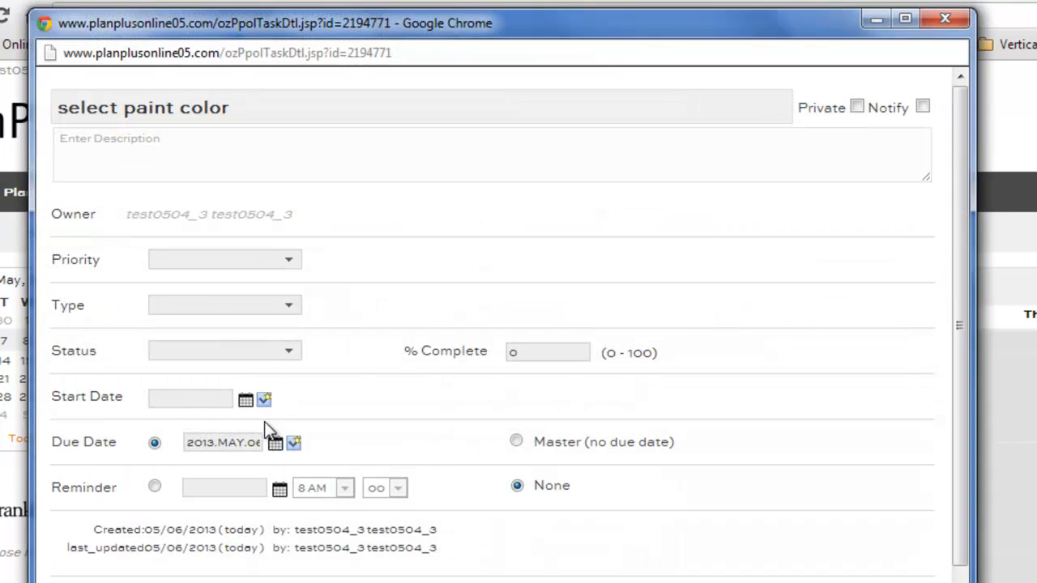
click(224, 304)
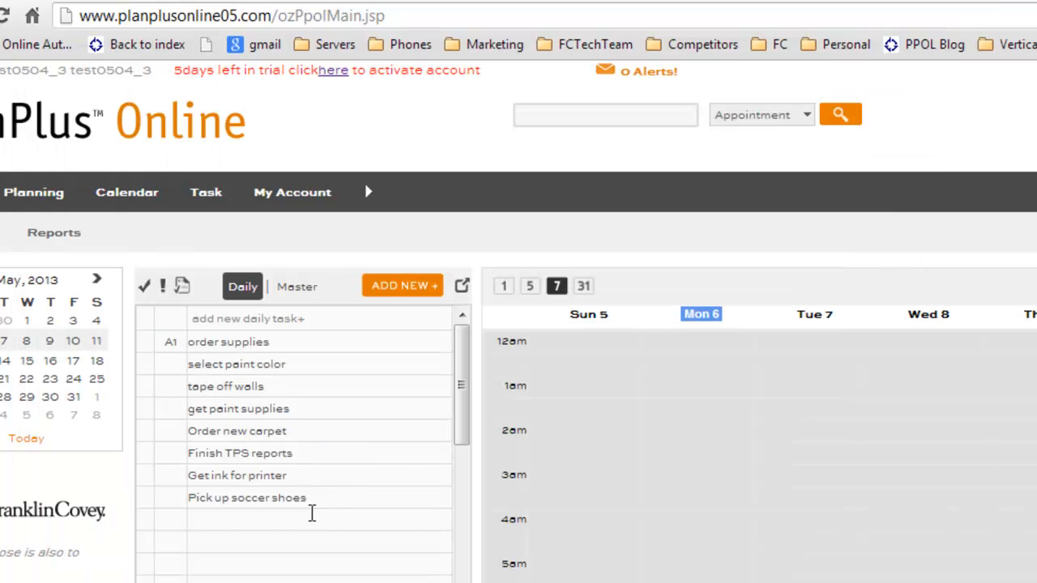
Step: On the Task tab, set the Display Filter Type to Finish Basement
click(206, 191)
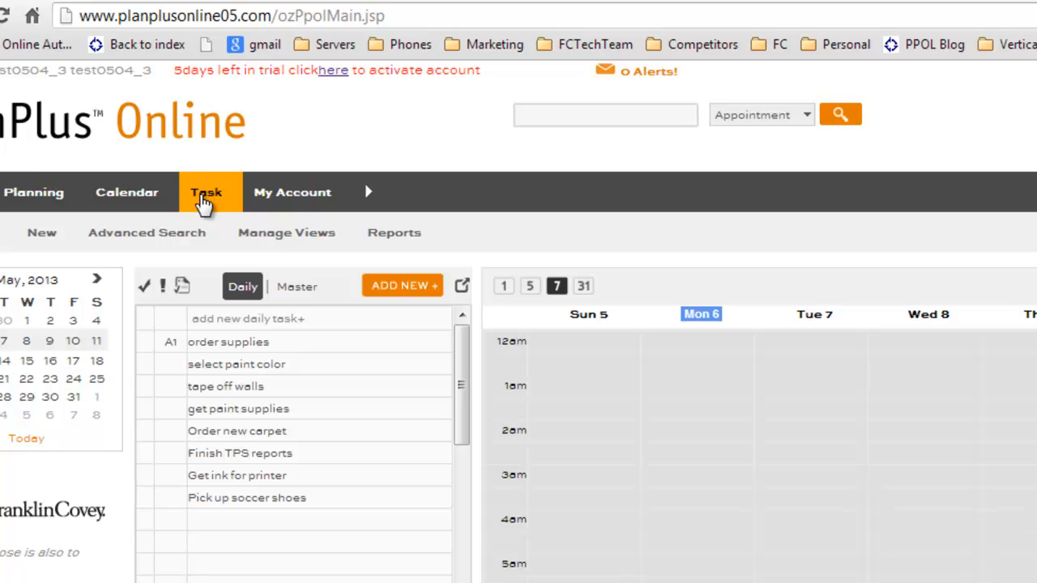
click(210, 191)
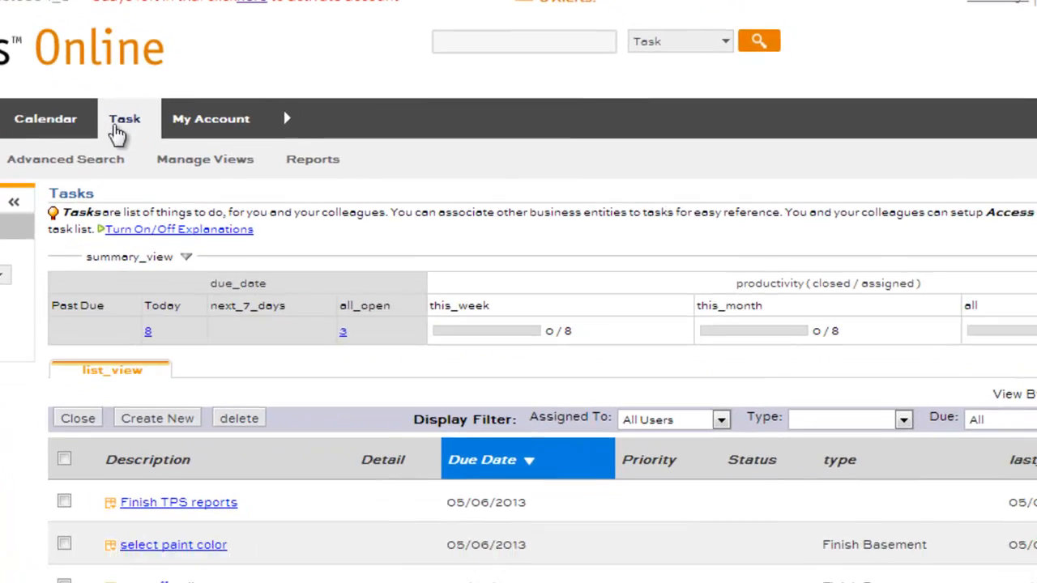
scroll(down, 3)
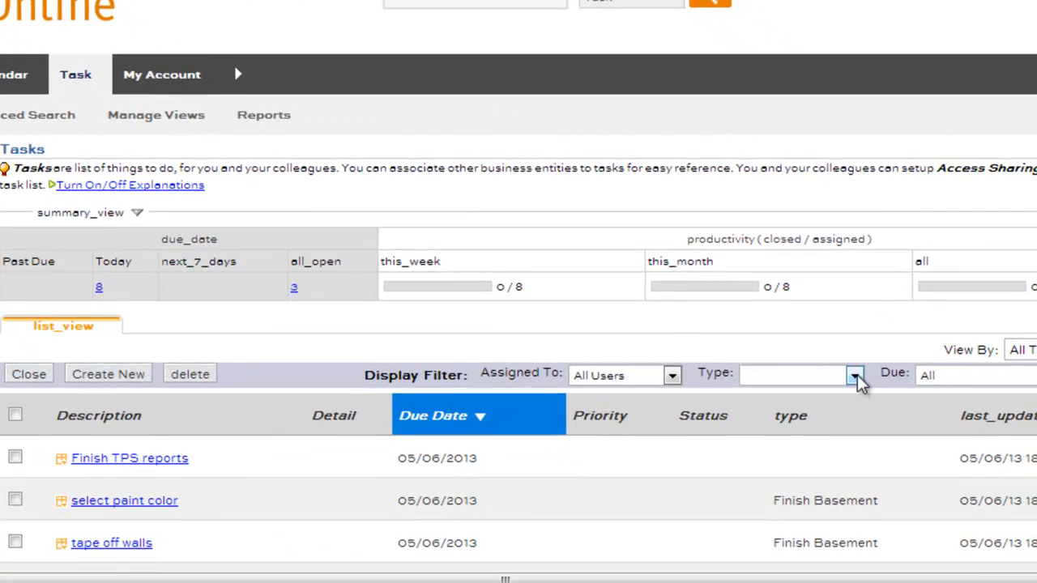
click(856, 374)
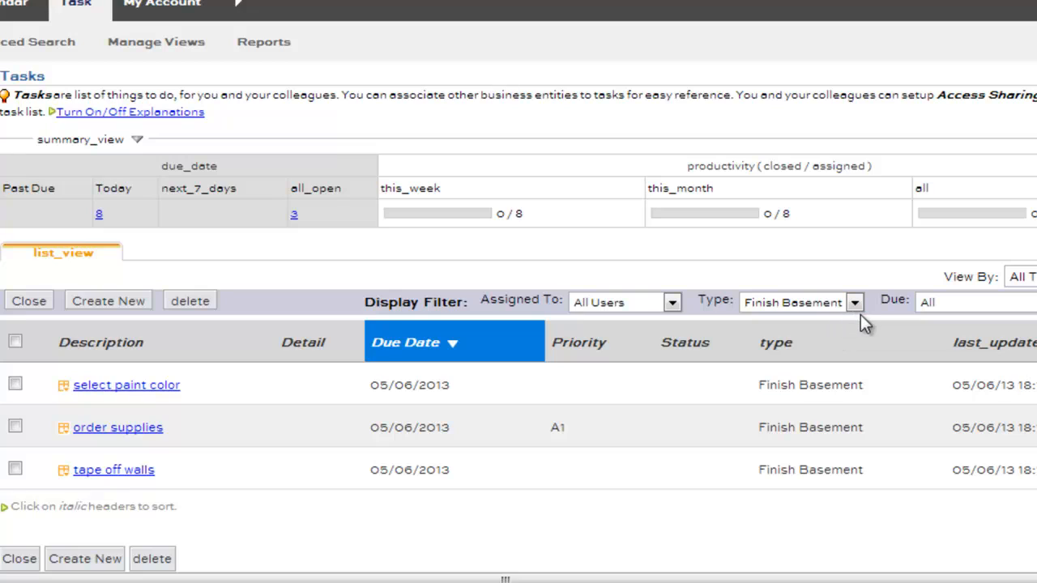
mouse_move(873, 327)
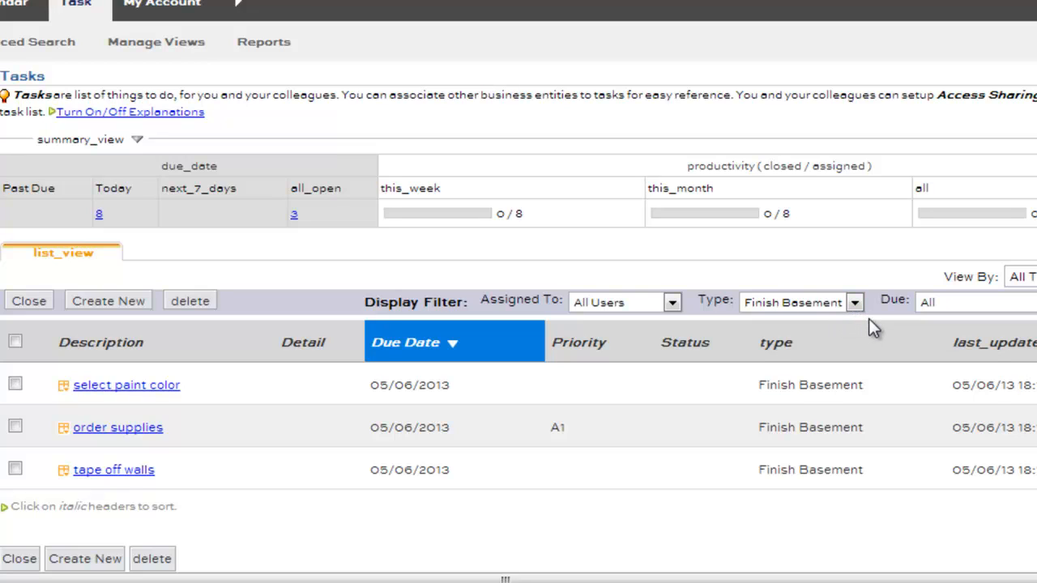
mouse_move(878, 390)
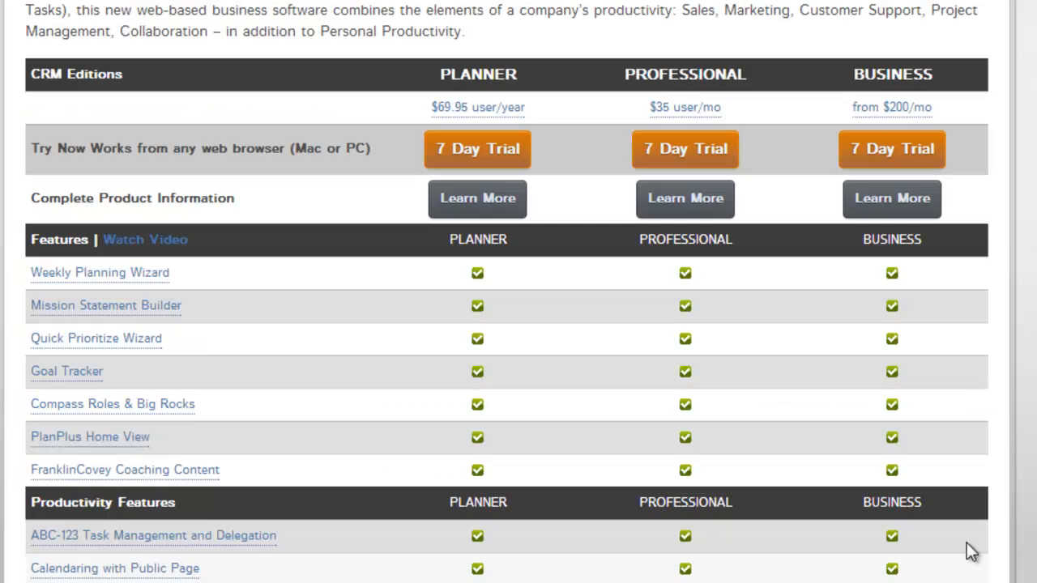
mouse_move(494, 300)
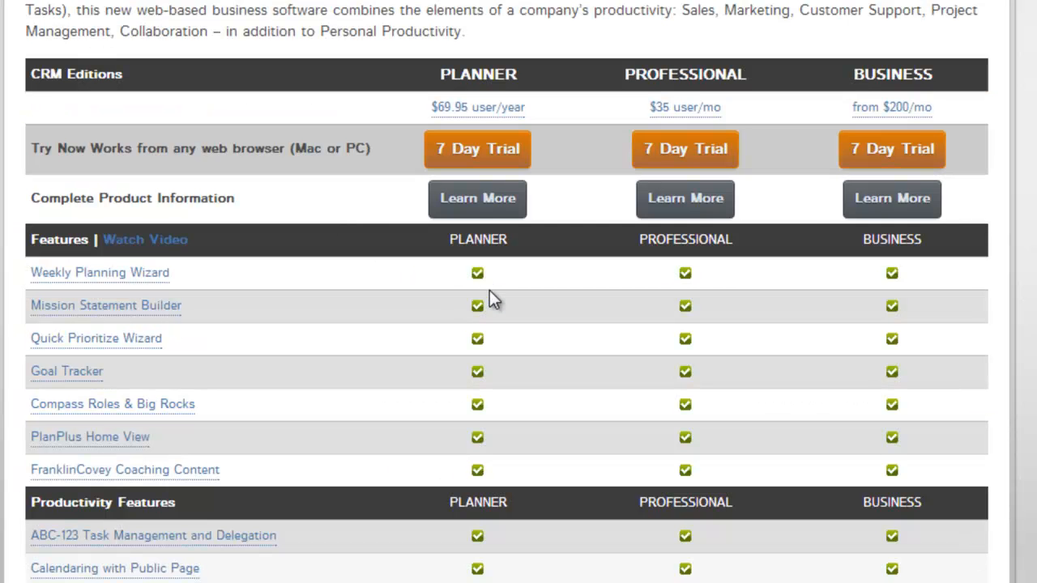
Step: Scroll through the Planner, Professional and Business feature comparison table
scroll(up, 3)
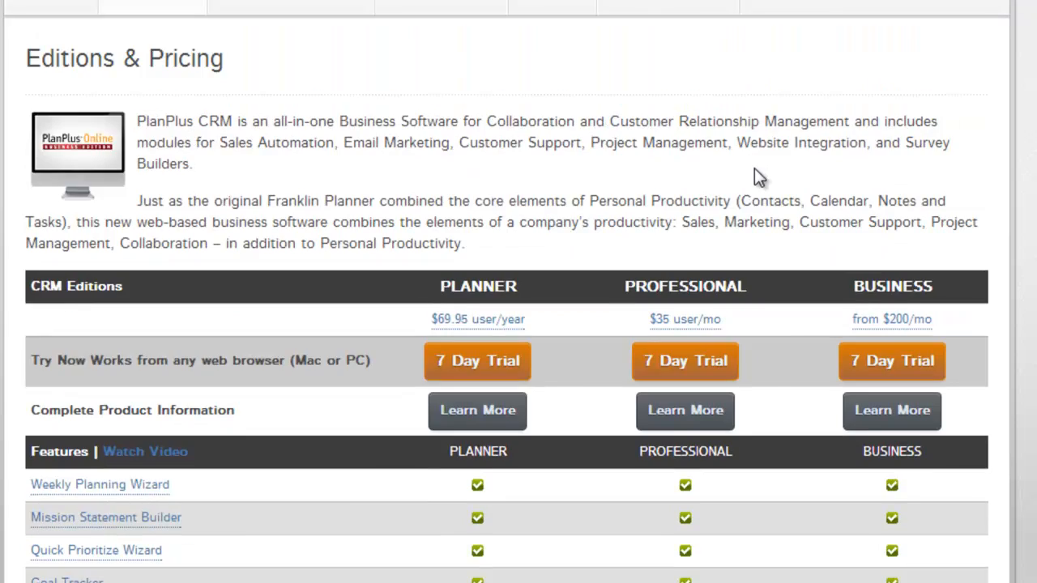
scroll(down, 3)
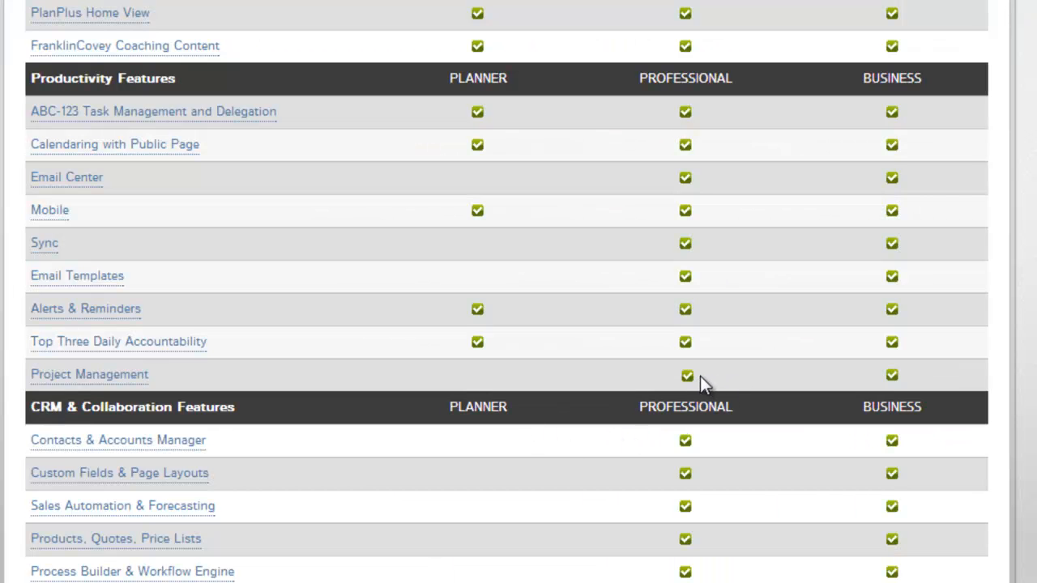
mouse_move(122, 48)
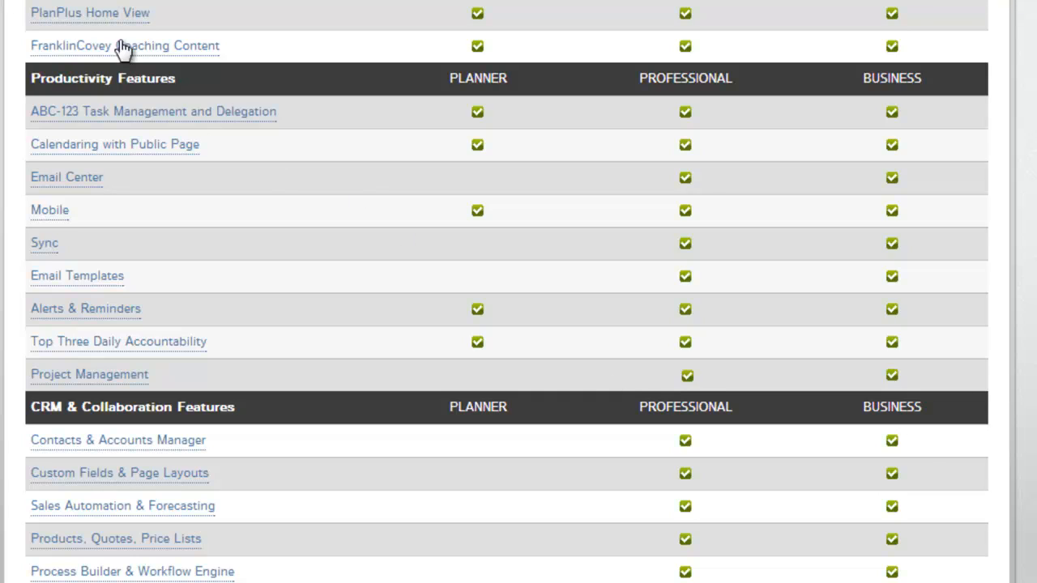